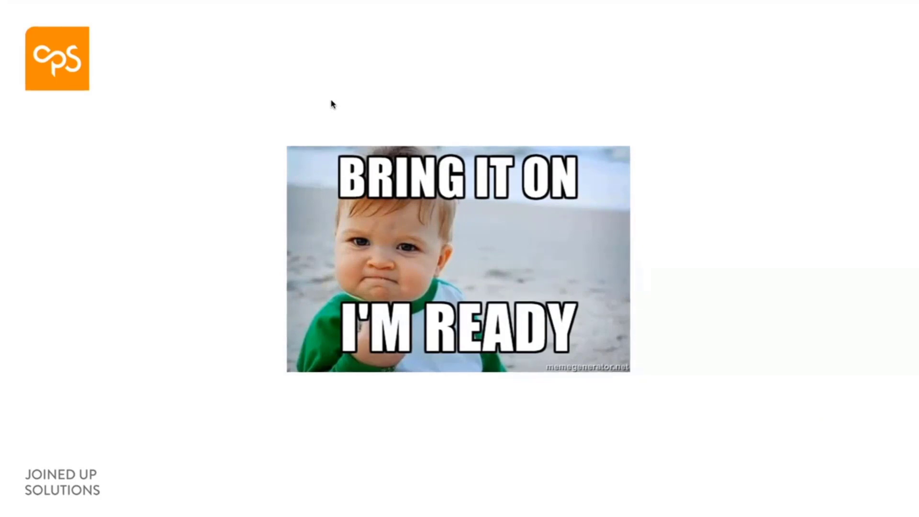
End the slideshow with Escape so Docker Desktop's empty Images page comes to the front
key(Escape)
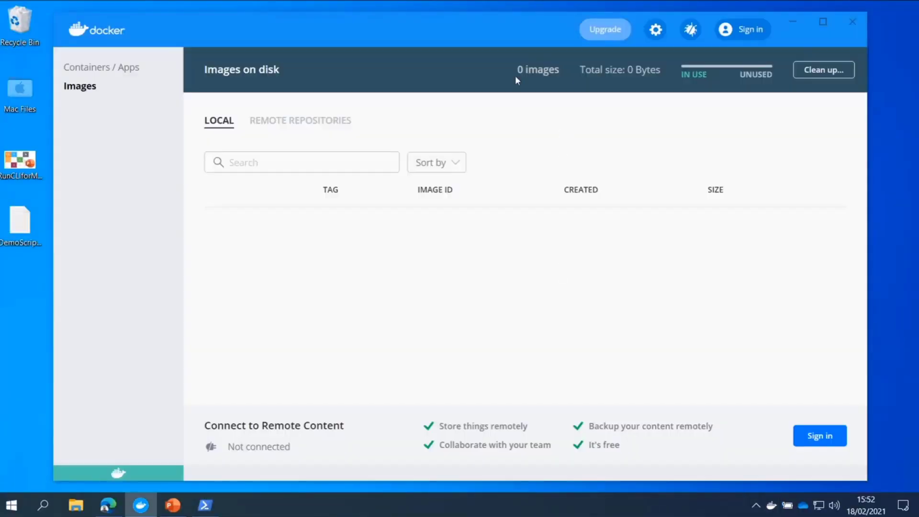
click(101, 67)
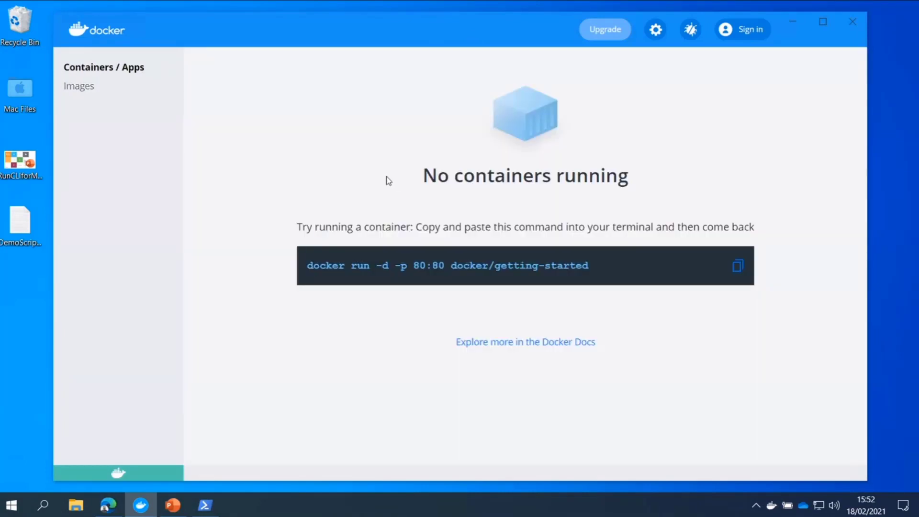
mouse_move(589, 182)
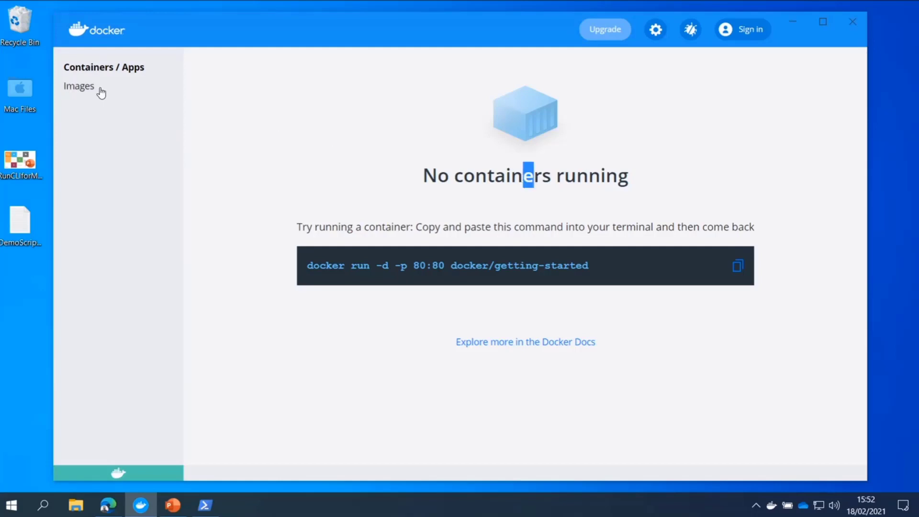
click(79, 85)
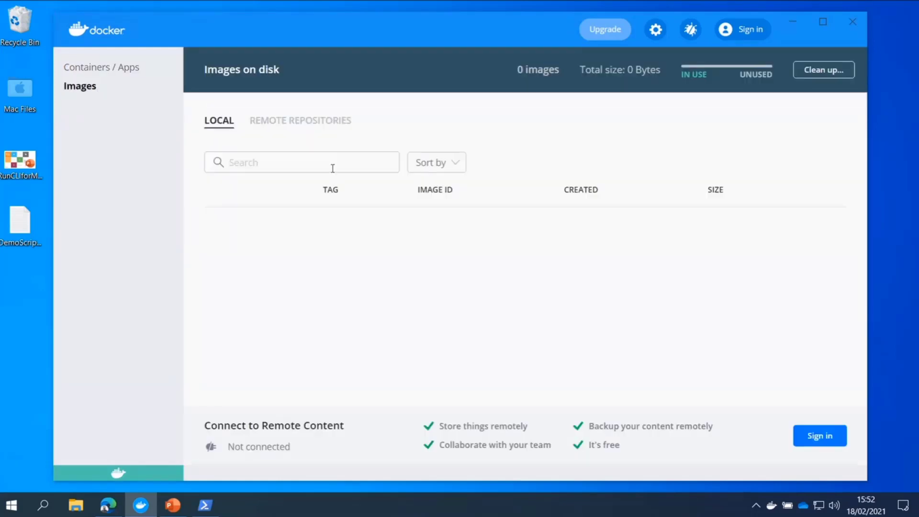
mouse_move(552, 293)
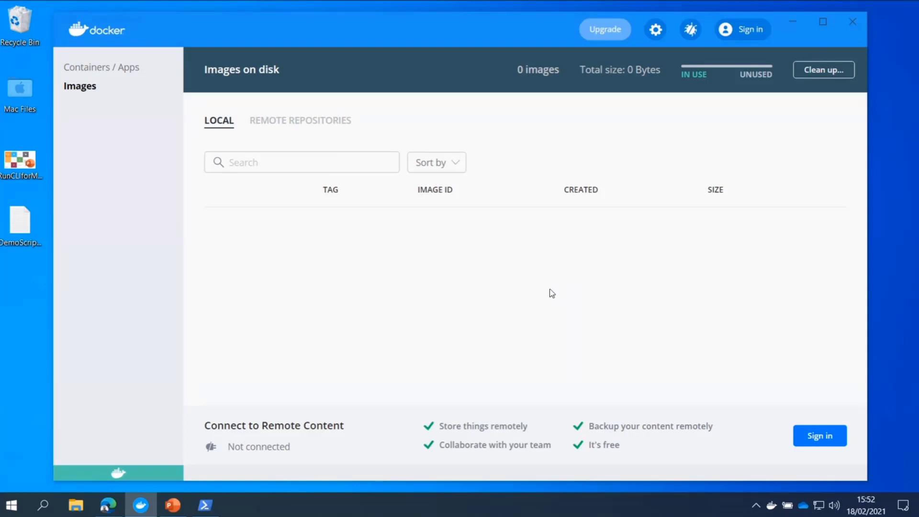
mouse_move(205, 504)
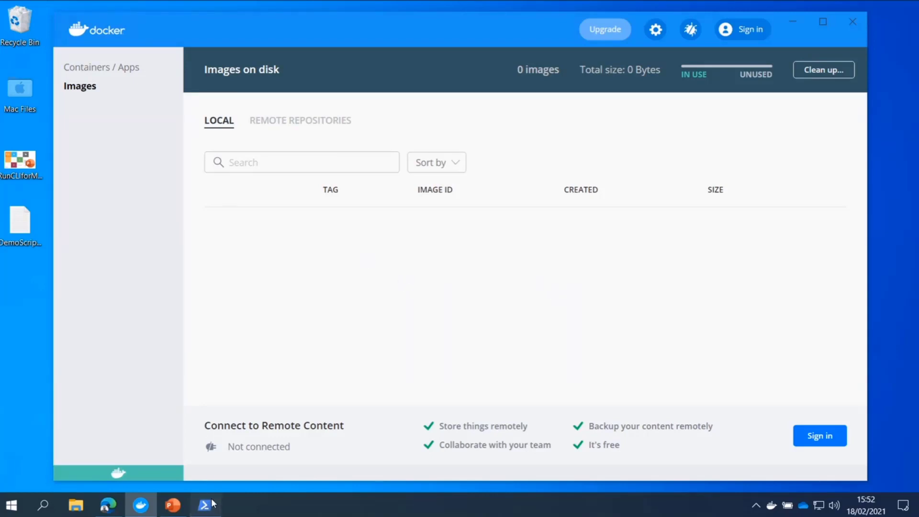
Bring up PowerShell and start a docker run command with the --rm and -it flags
click(205, 505)
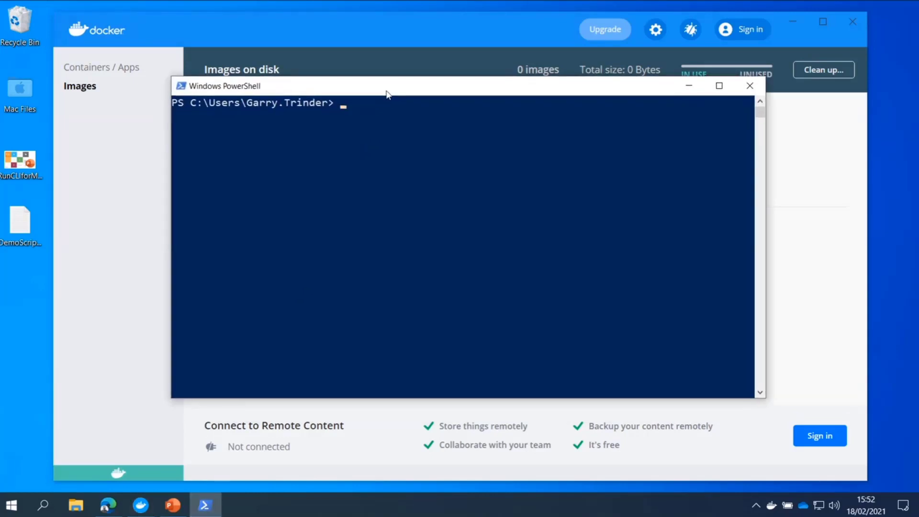
mouse_move(448, 236)
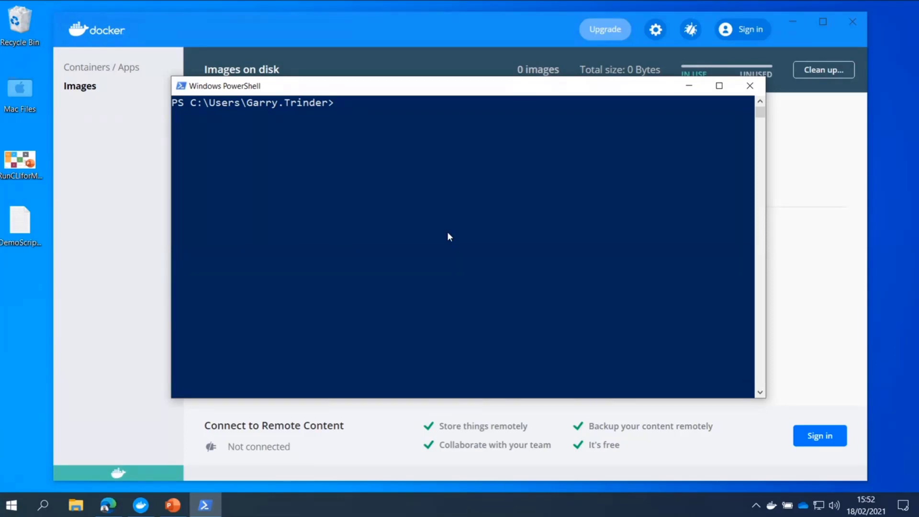
text(docker run)
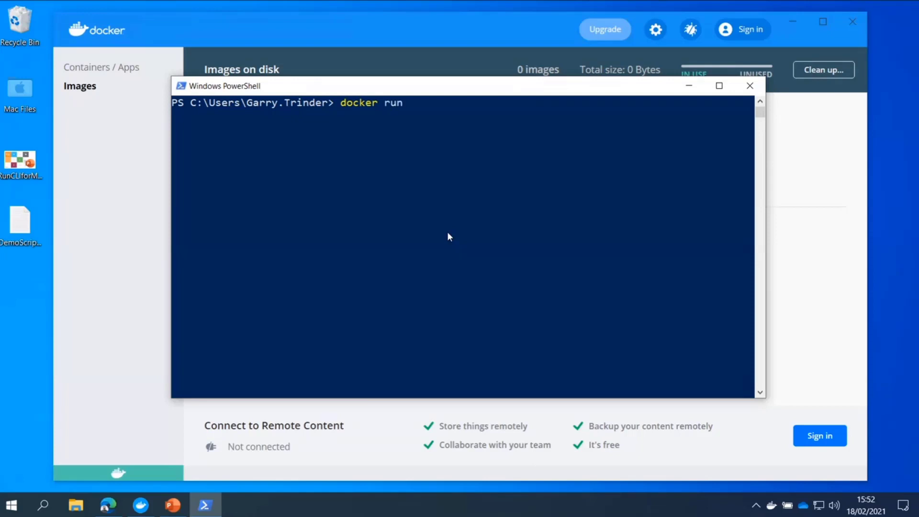
text(--)
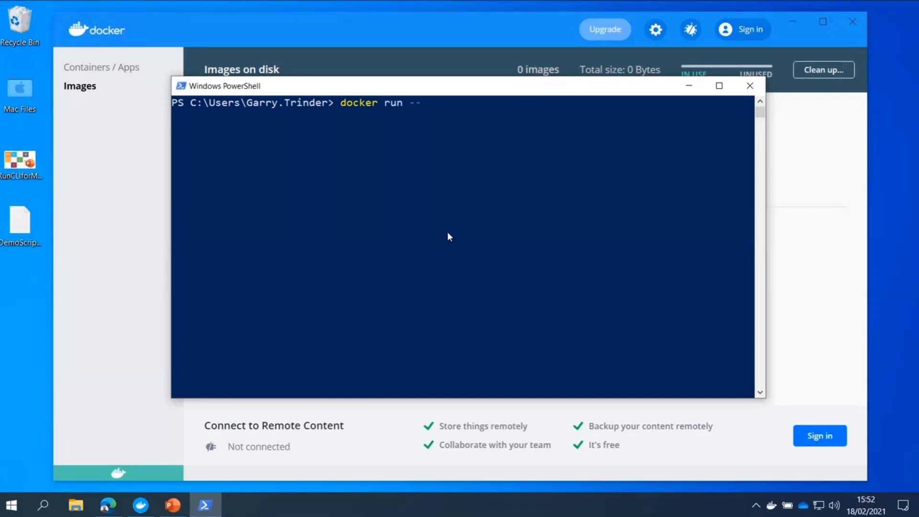
text(rm)
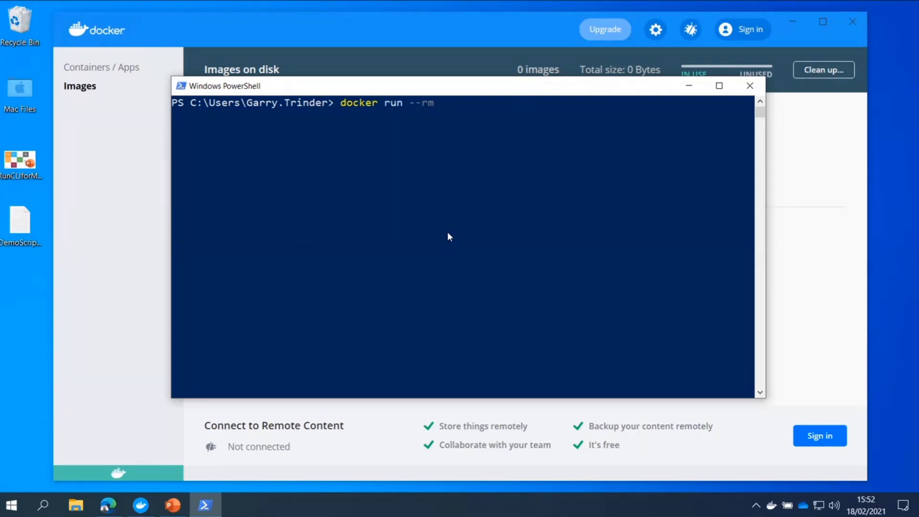
text(-it)
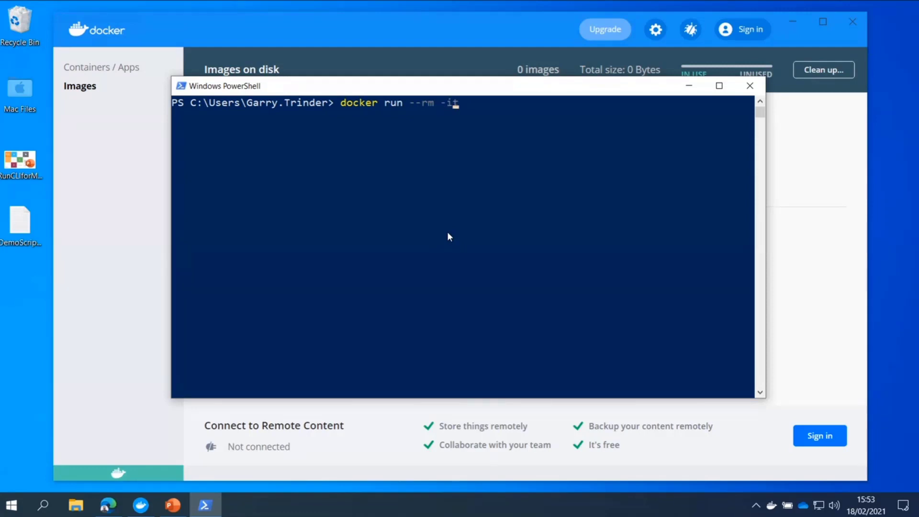
Complete the image name as m366pnp/cli-microsoft365:latest (misspelling m365pnp)
text(m)
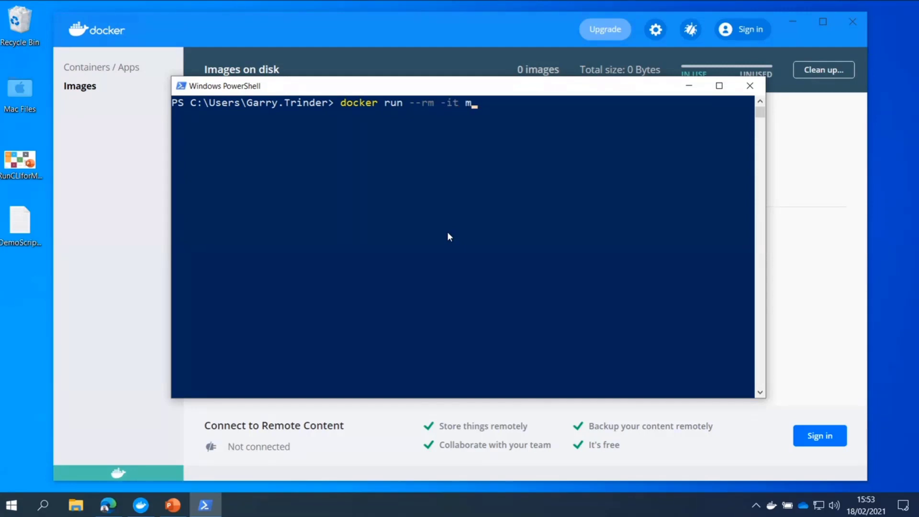
text(366)
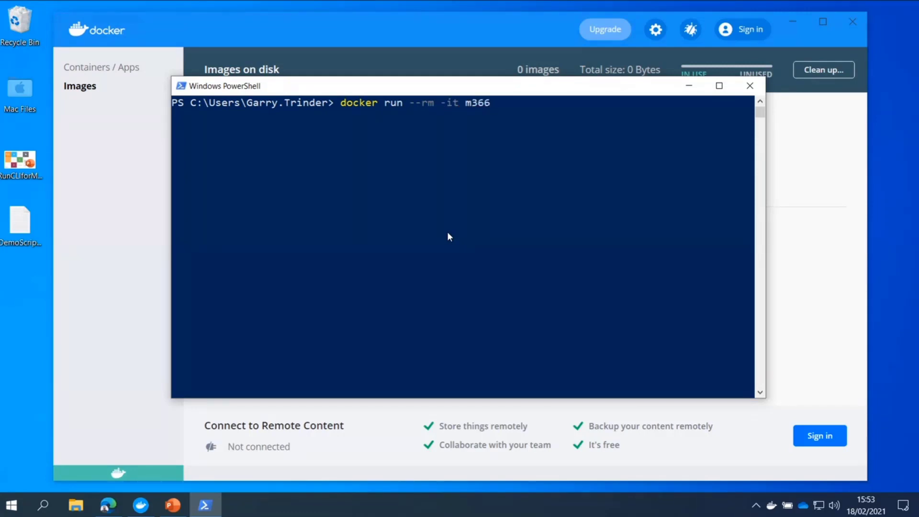
text(pnp/cli)
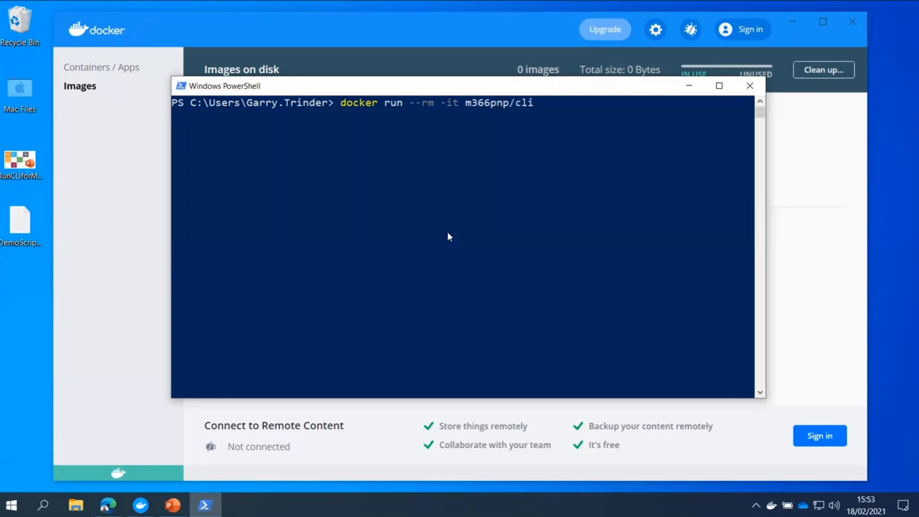
text(-microsof)
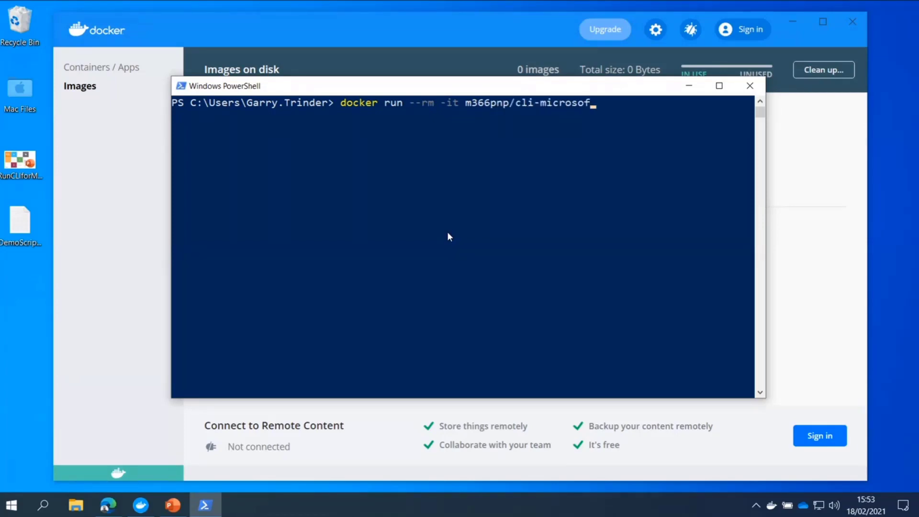
text(t365:)
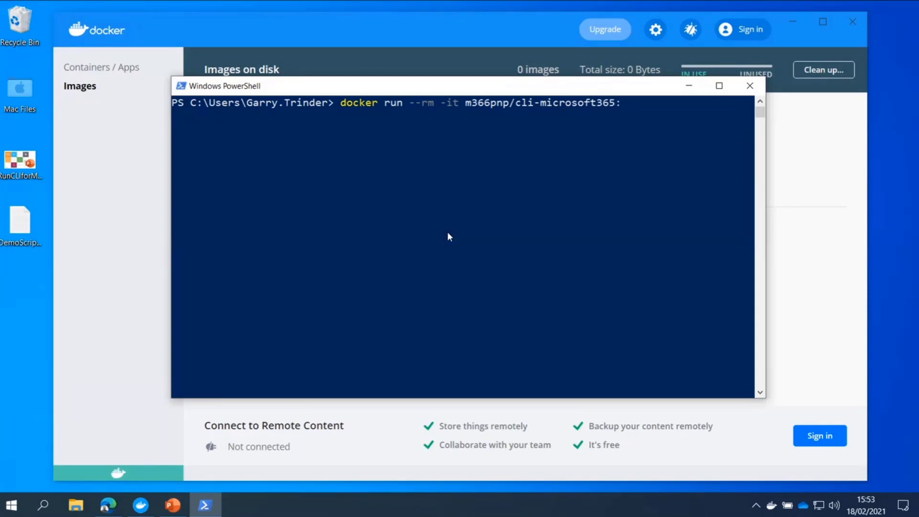
text(latest)
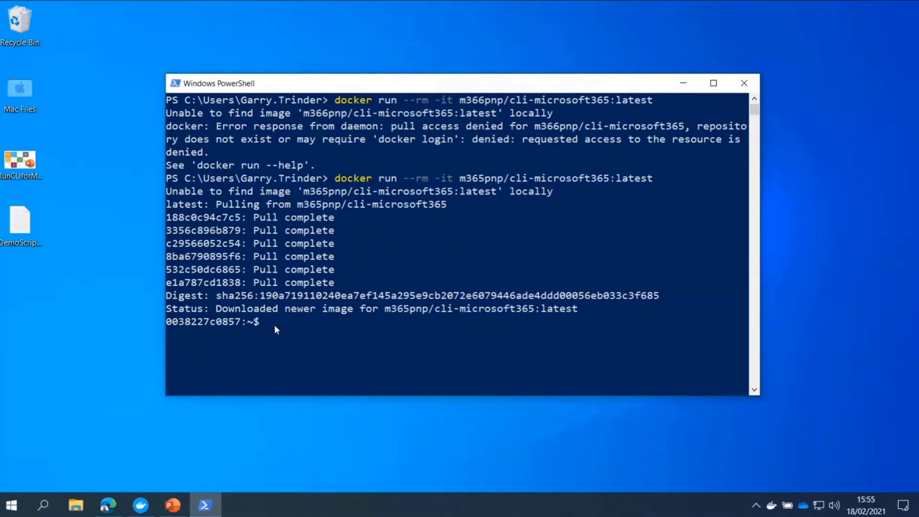
Run m365 to list its command groups and maximise the terminal window
text(m365)
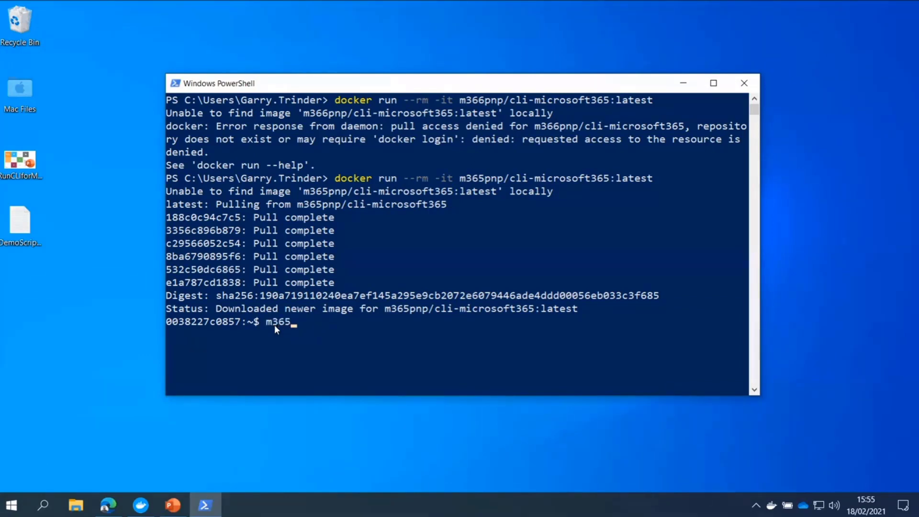
key(Return)
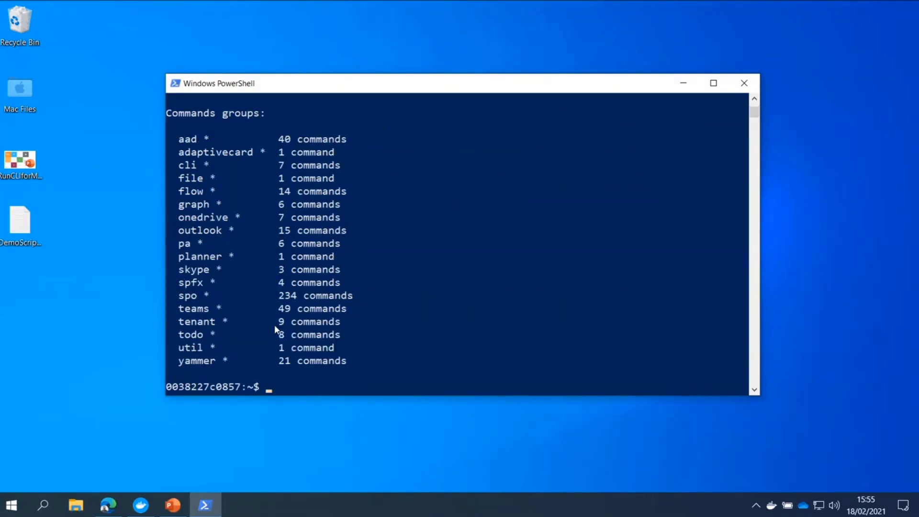
click(712, 82)
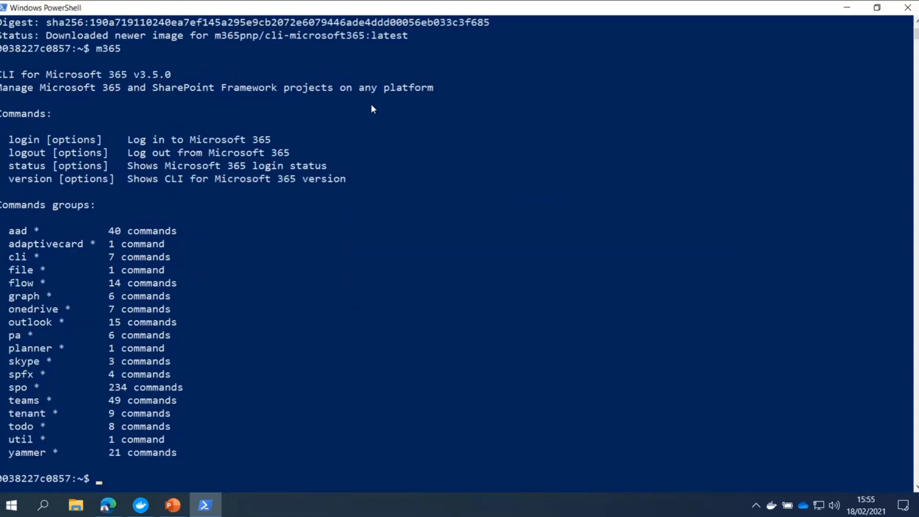
Check the container's Node and npm versions with node -v and npm -v
text(node -v)
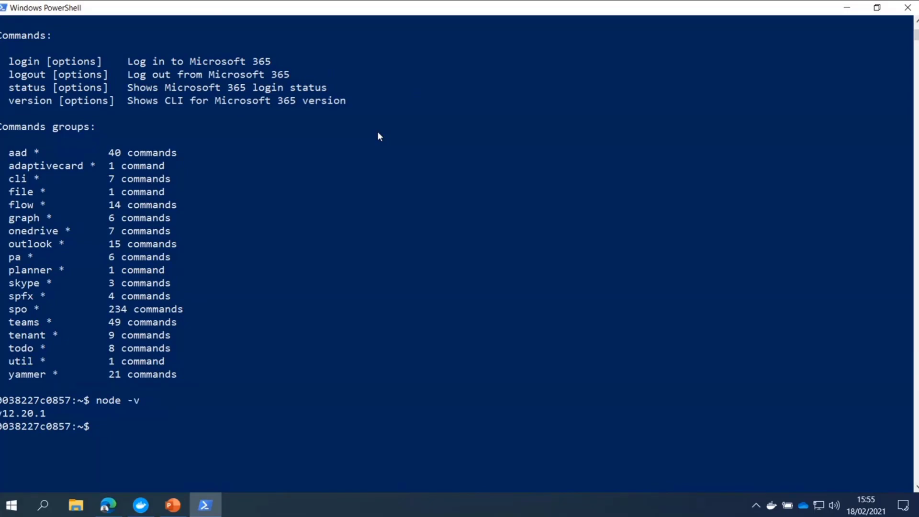
text(npm -v)
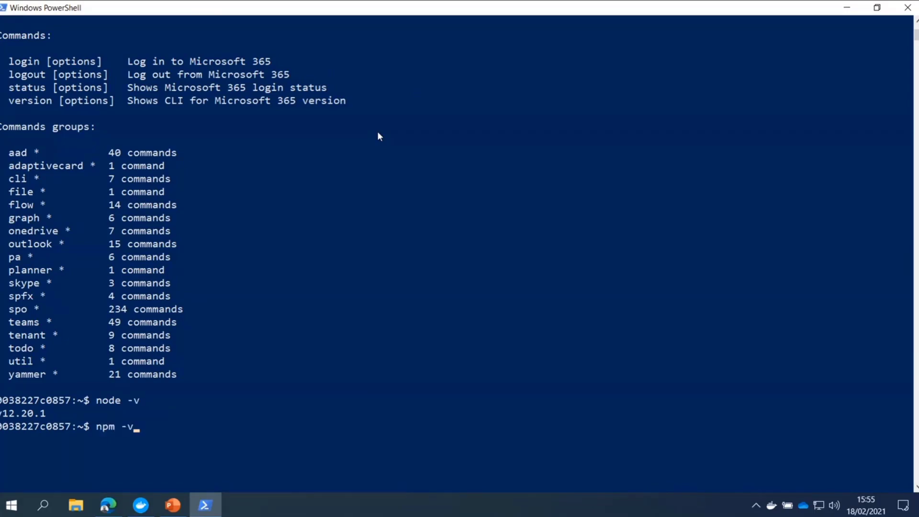
key(Return)
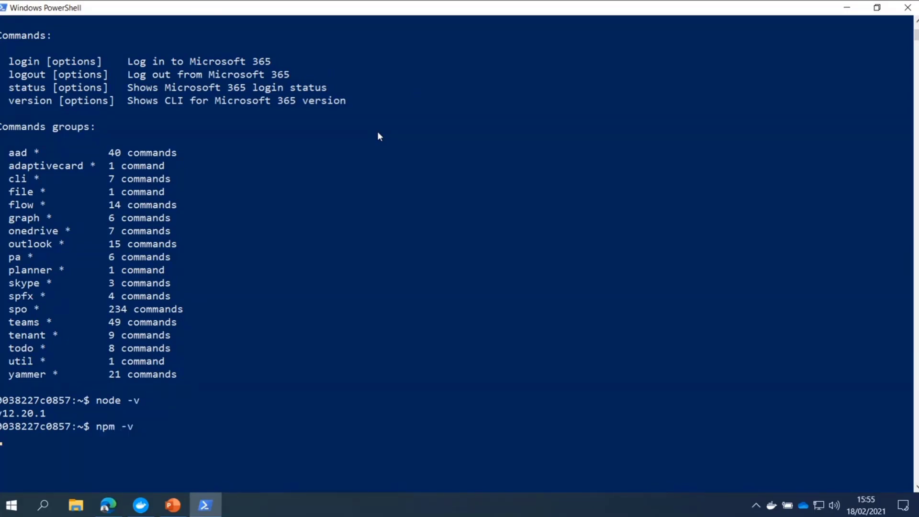
Launch pwsh to start PowerShell 7.1.1 inside the container
key(Return)
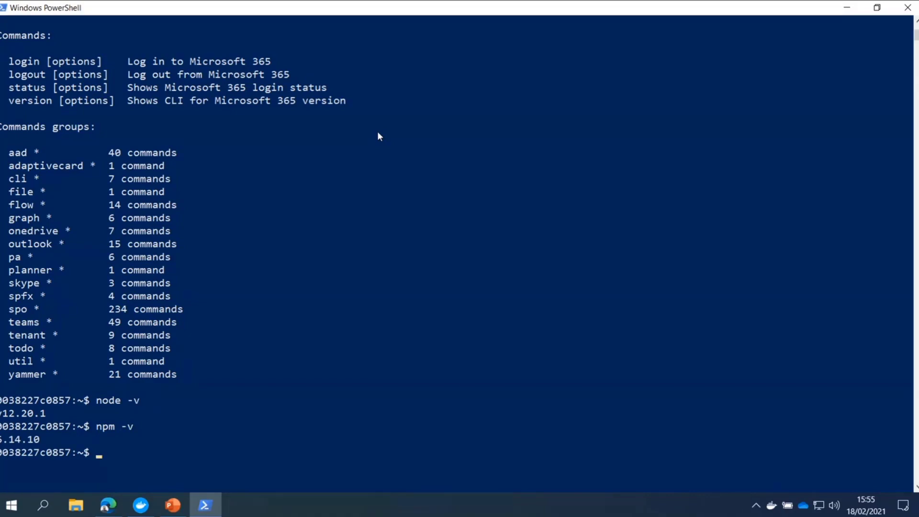
text(pwsh)
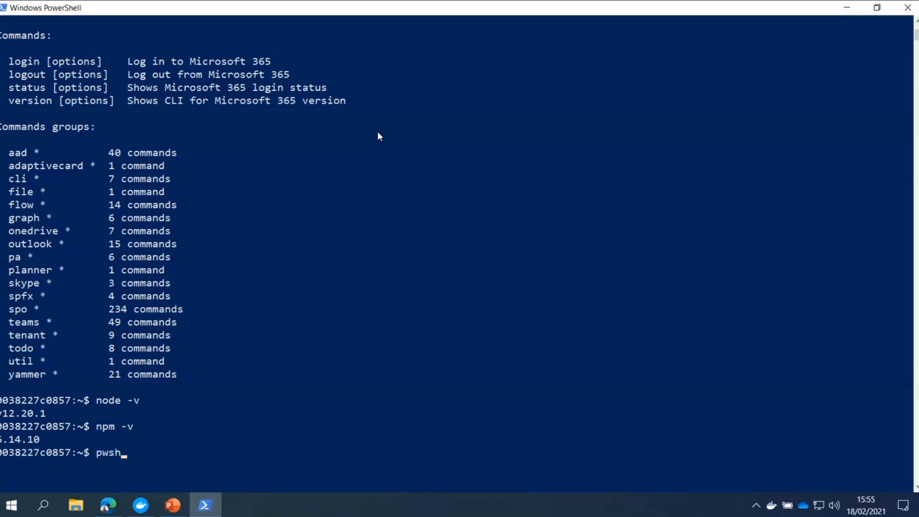
key(Return)
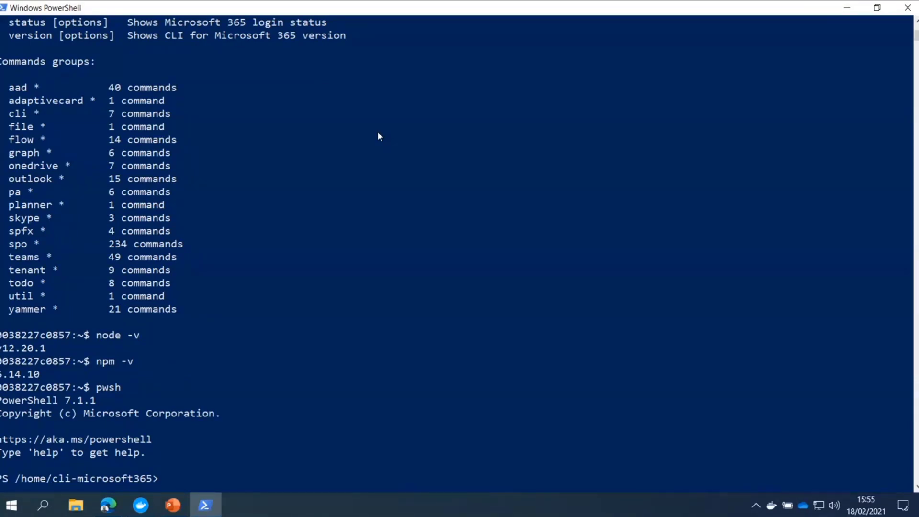
Run Get-Help to display the PowerShell help overview, then begin typing exit
text(Get-He)
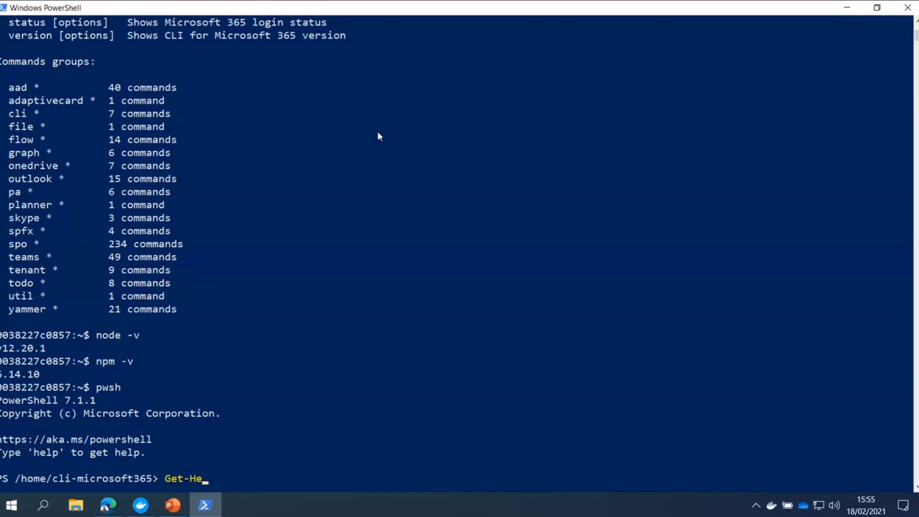
key(Return)
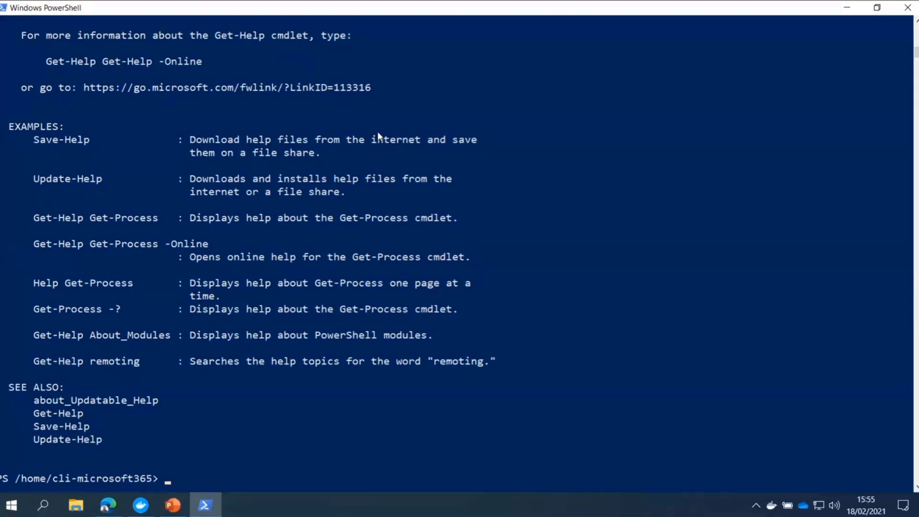
text(exi)
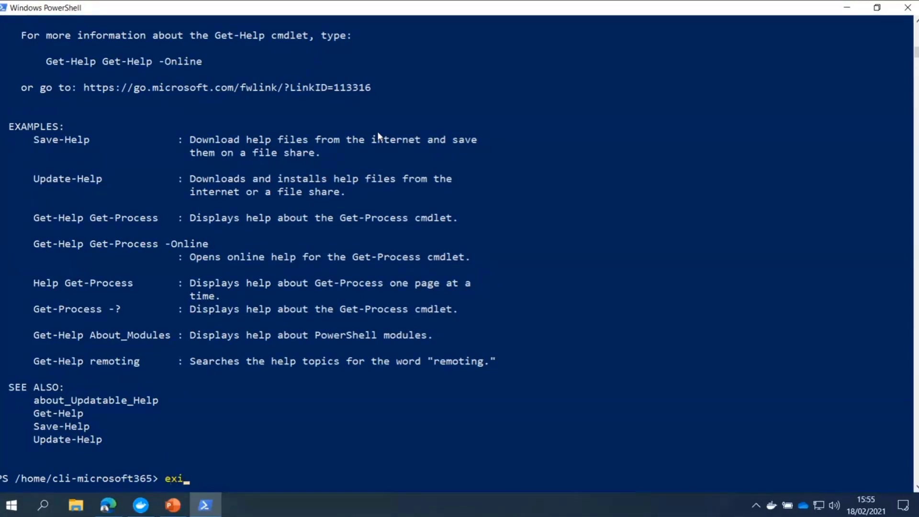
Exit pwsh and then the container's bash shell, returning to the host prompt
text(t)
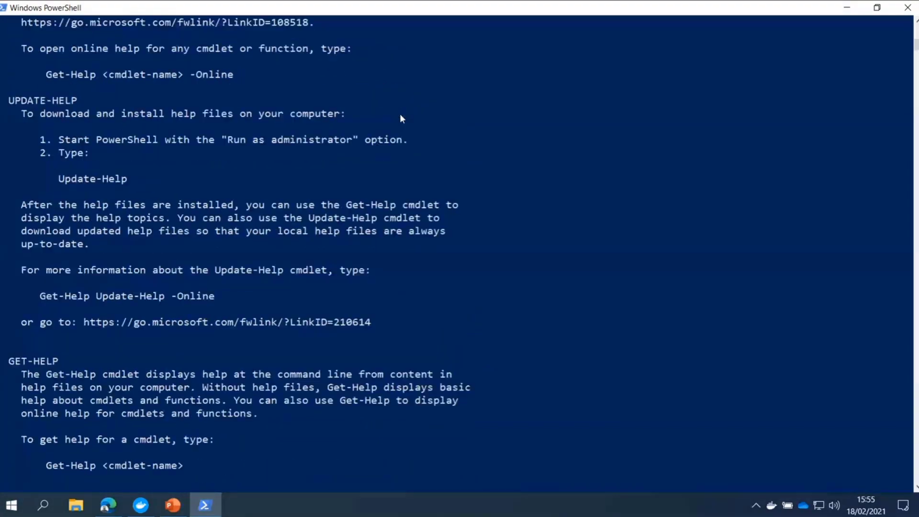
text(exit)
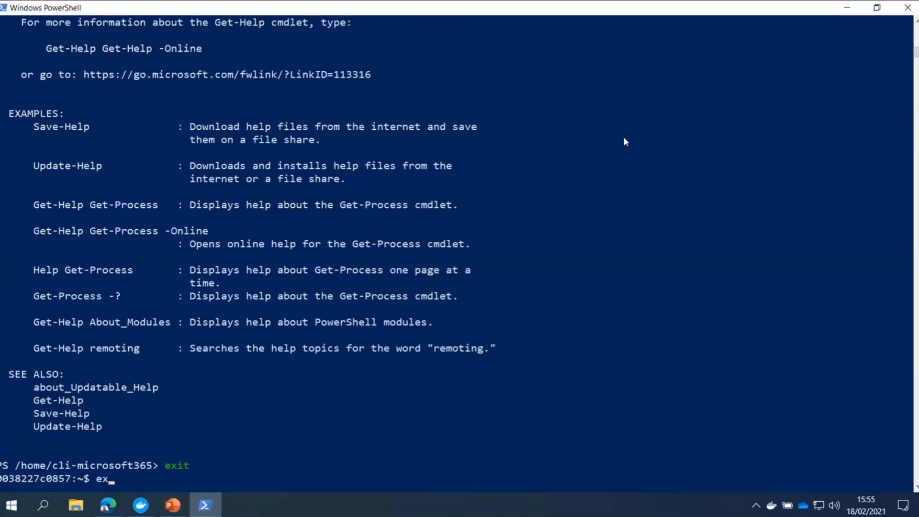
key(Return)
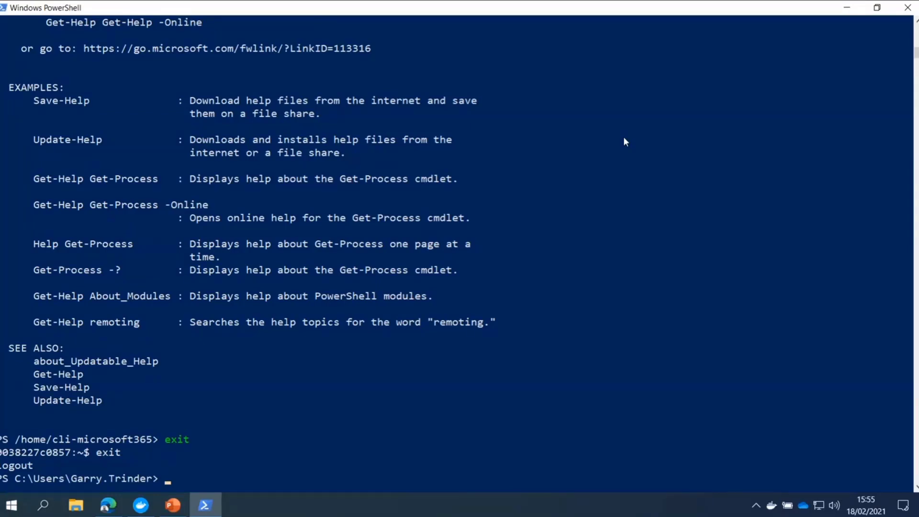
Run docker run --rm -it m365pnp/cli-microsoft365:latest pwsh to start the container directly in PowerShell
text(docker run --rm -it m365pnp/cli-microsoft365:latest)
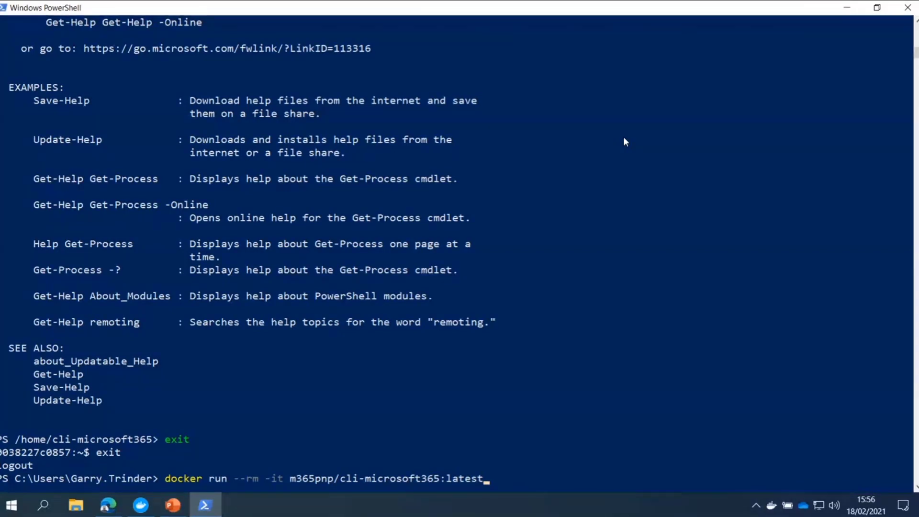
mouse_move(337, 25)
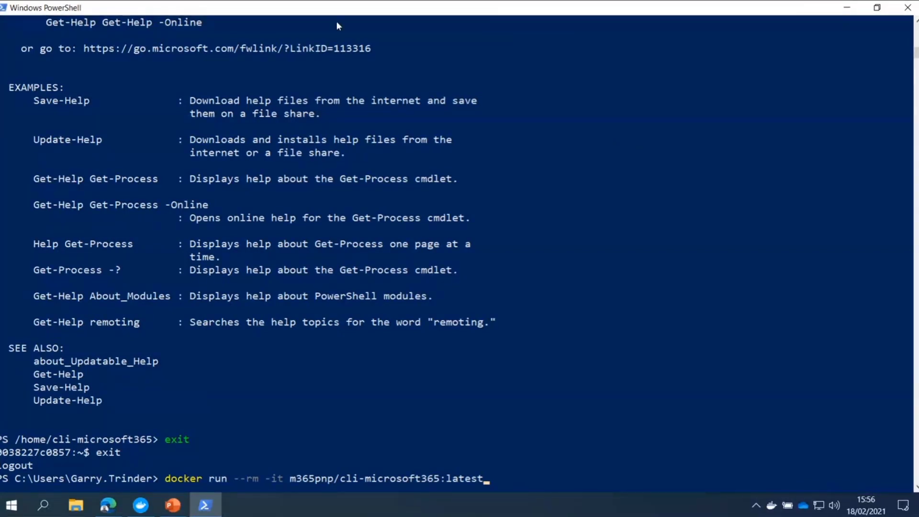
mouse_move(327, 412)
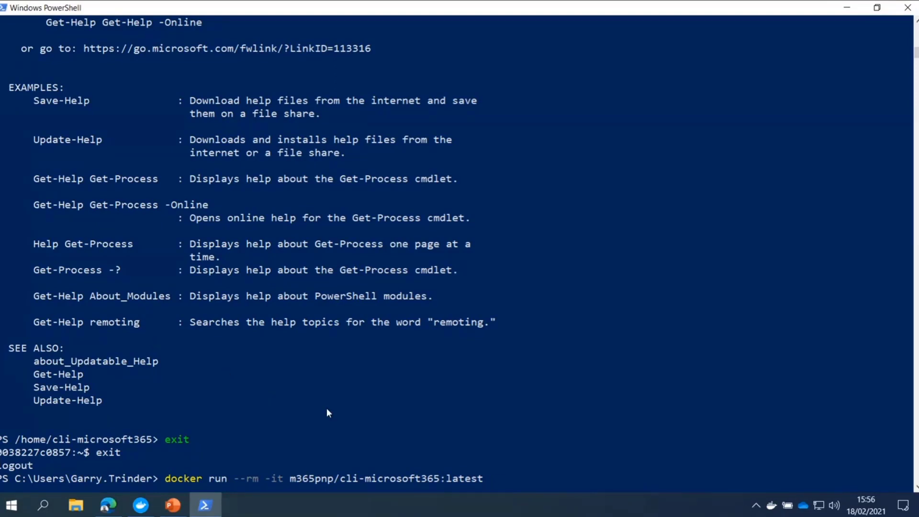
text(pwsh)
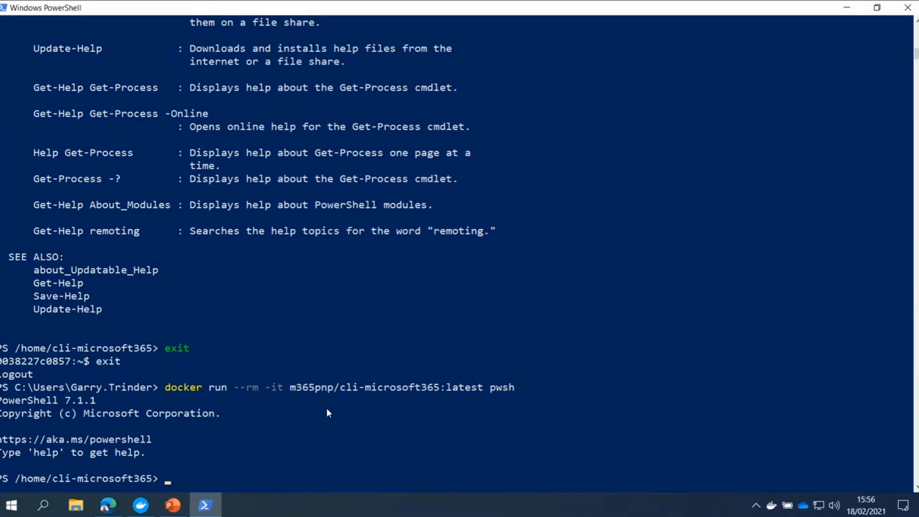
Run m365 to list the CLI for Microsoft 365 command groups
text(m3)
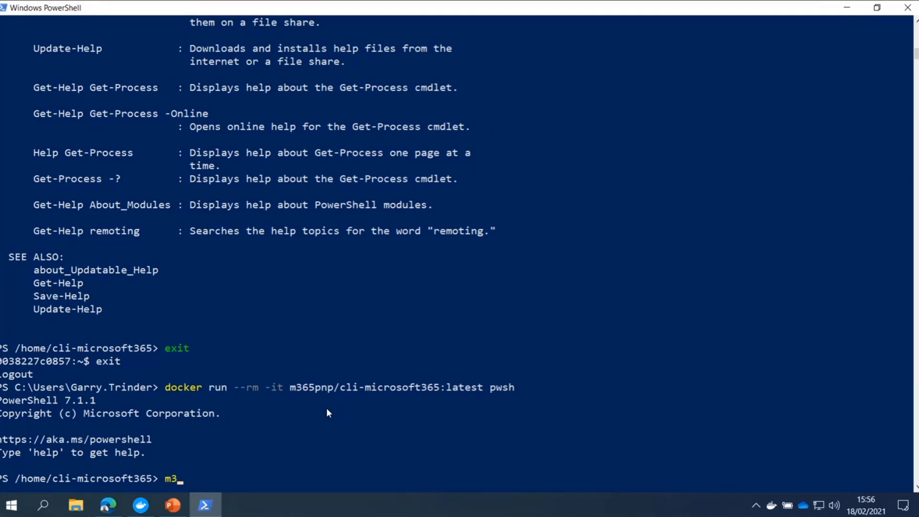
text(65)
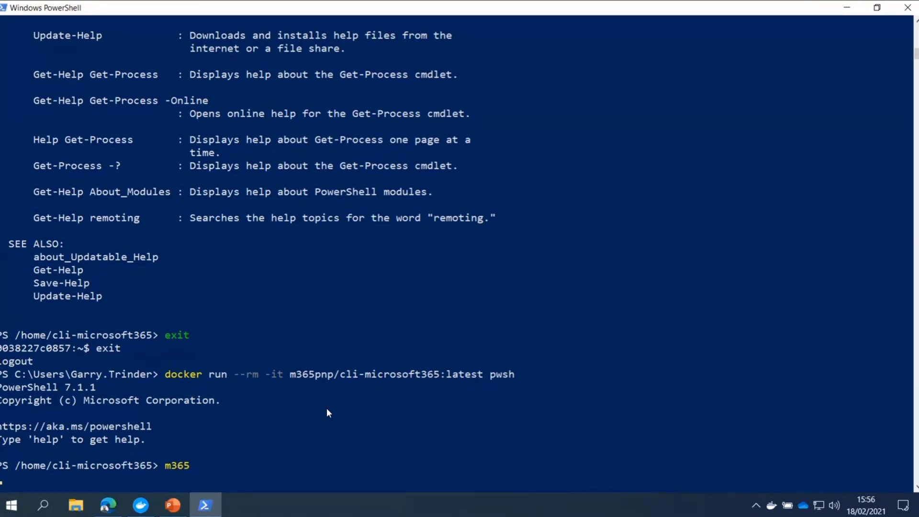
key(Return)
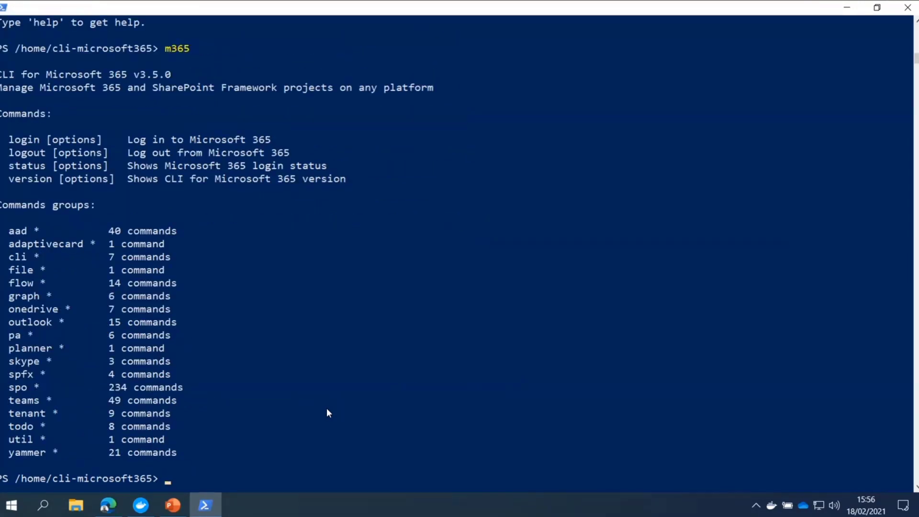
Show the tab-completion list of m365 teams subcommands such as channel and message
text(m365)
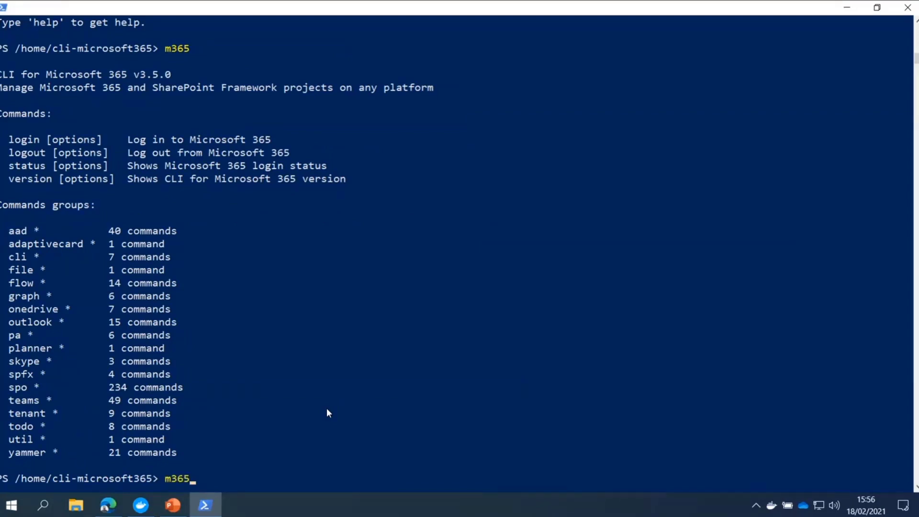
text(teams)
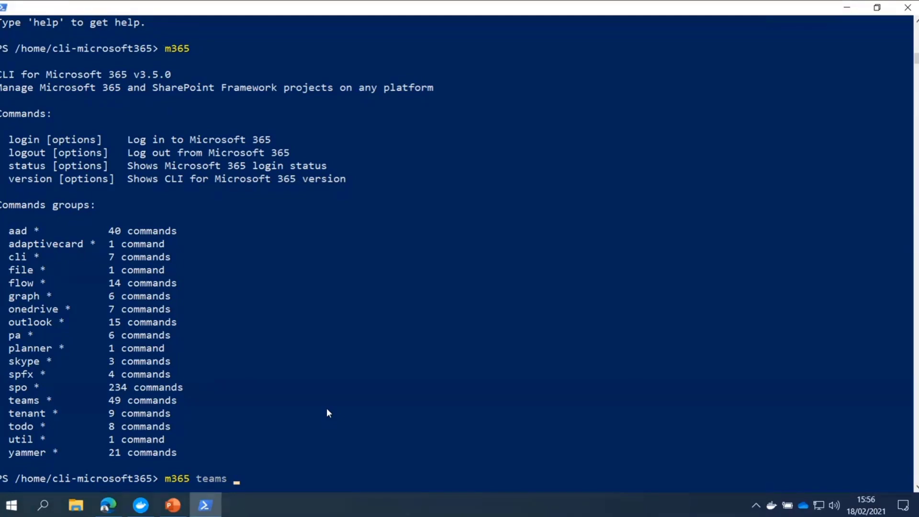
key(Return)
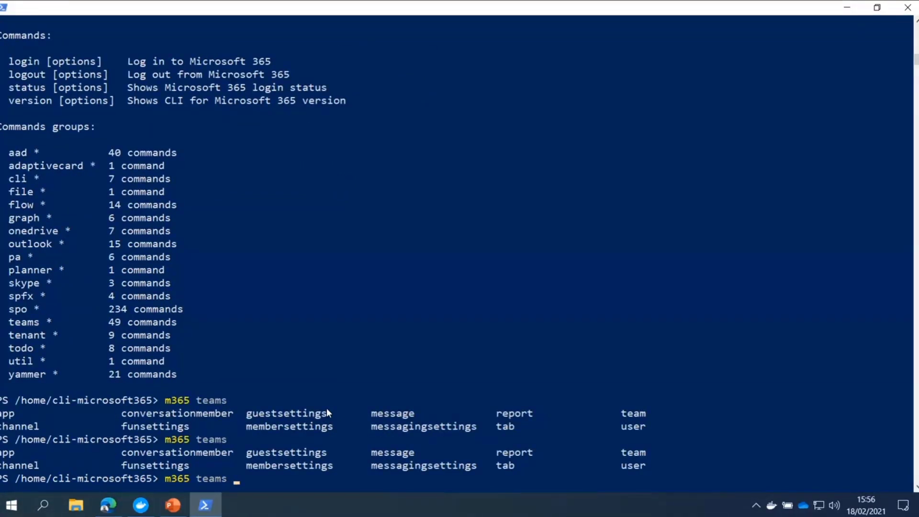
text(l)
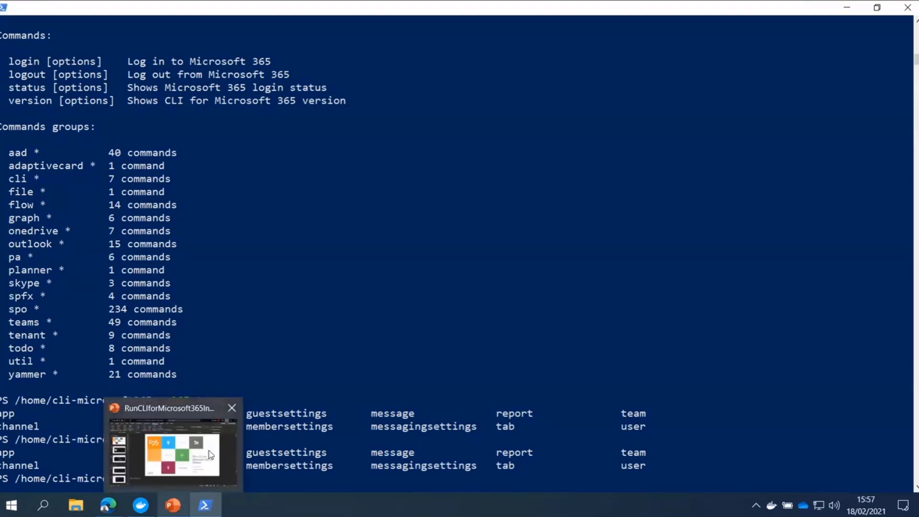
Switch back to PowerPoint and advance to the 'CLI for Microsoft 365 Docs' slide
click(173, 446)
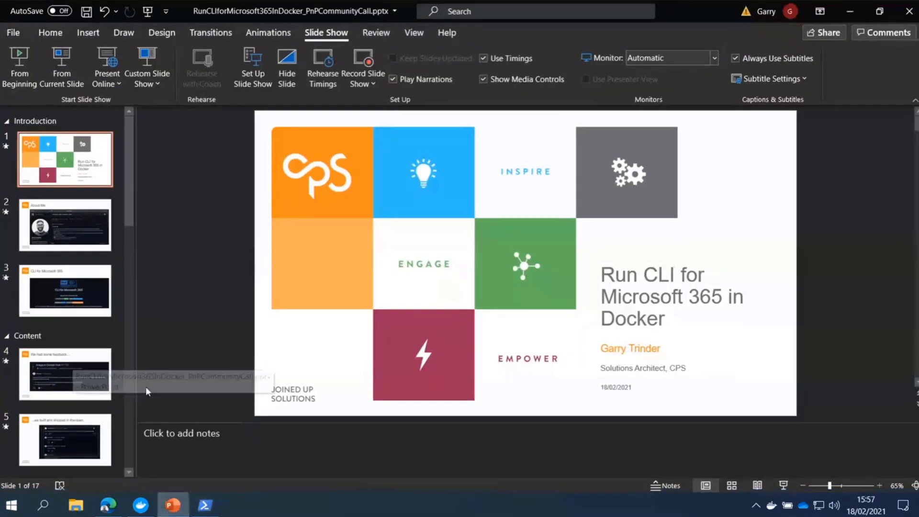
scroll(down, 3)
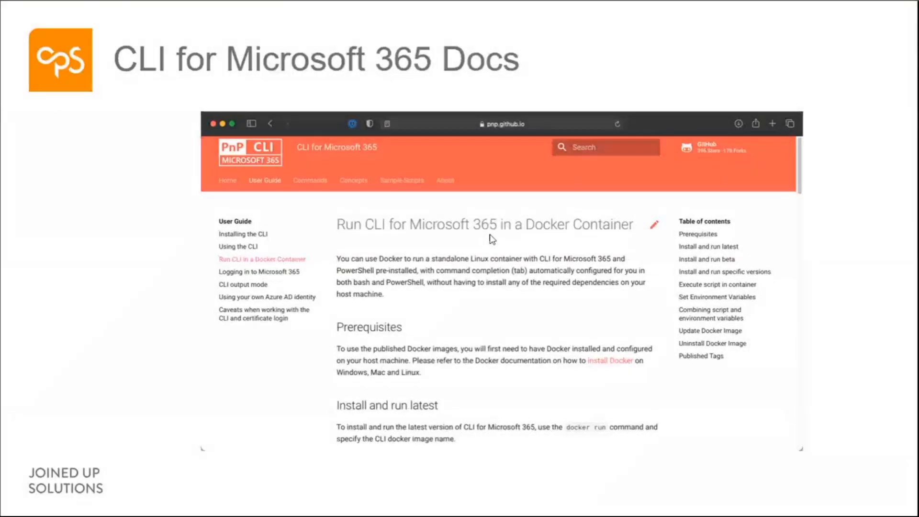
mouse_move(508, 250)
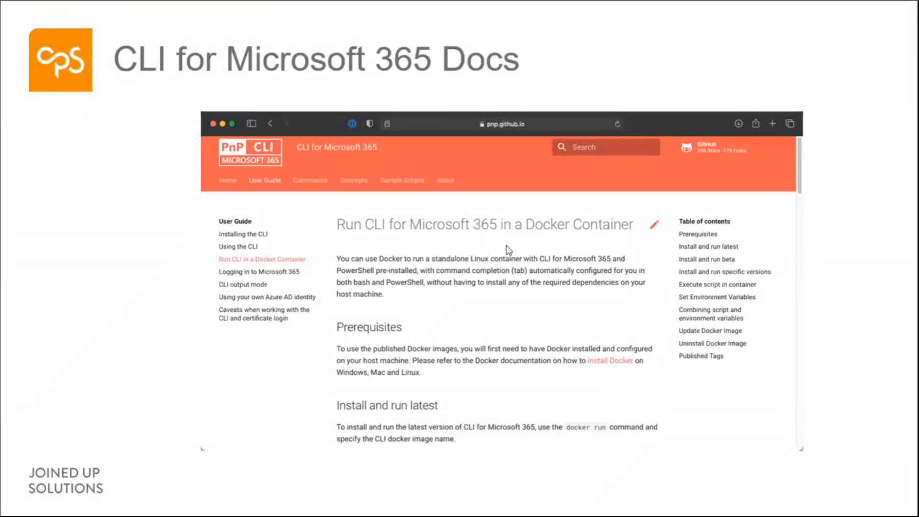
mouse_move(504, 258)
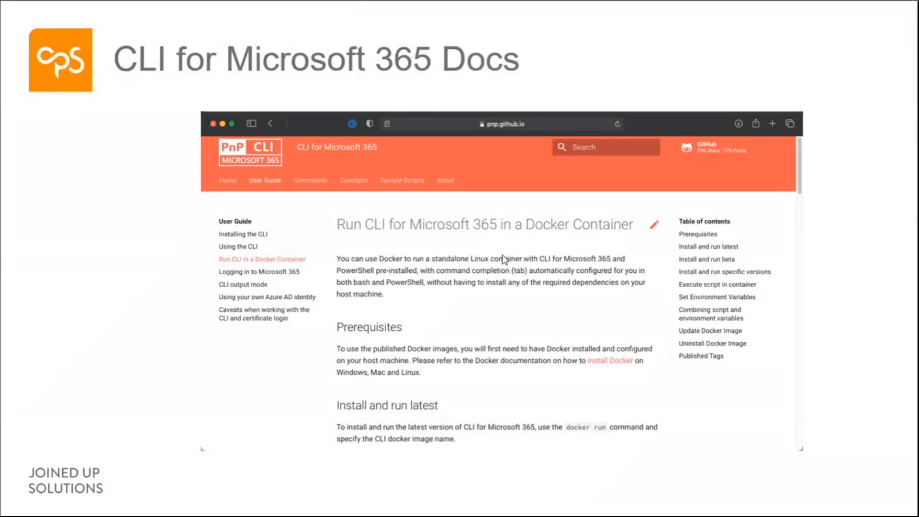
mouse_move(474, 285)
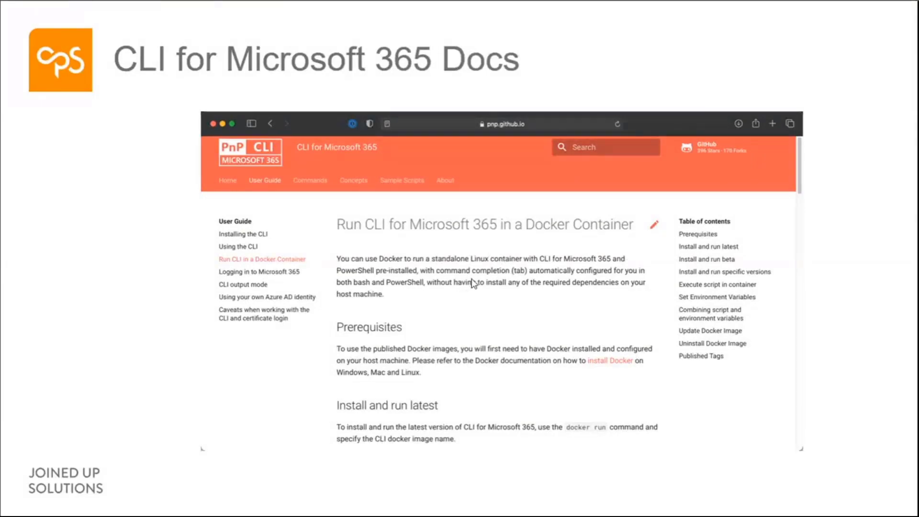